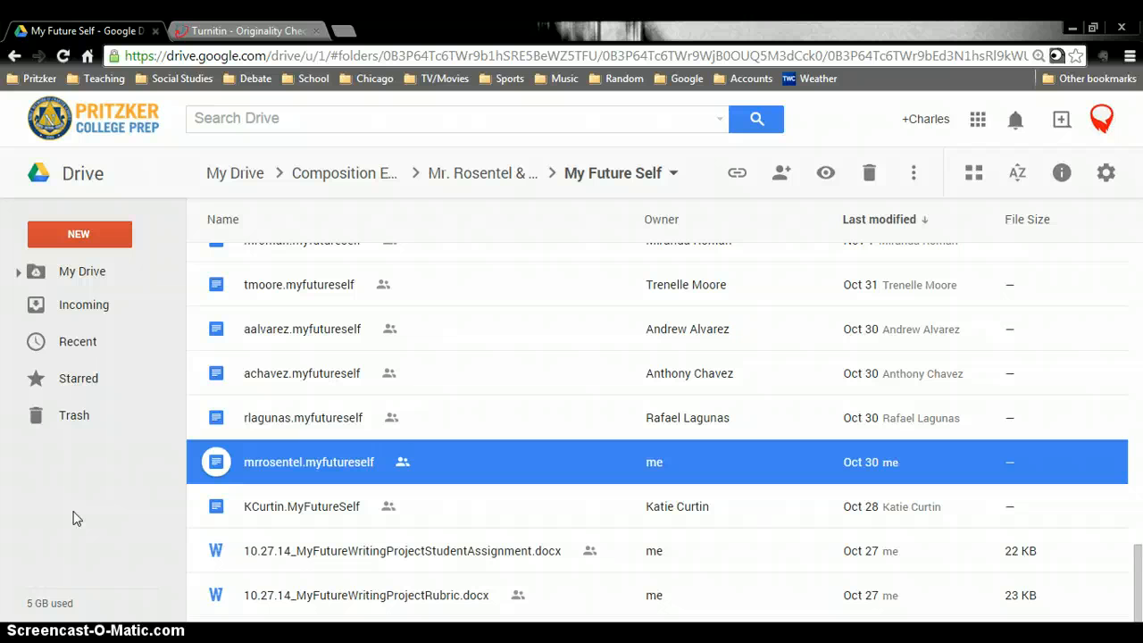
mouse_move(489, 254)
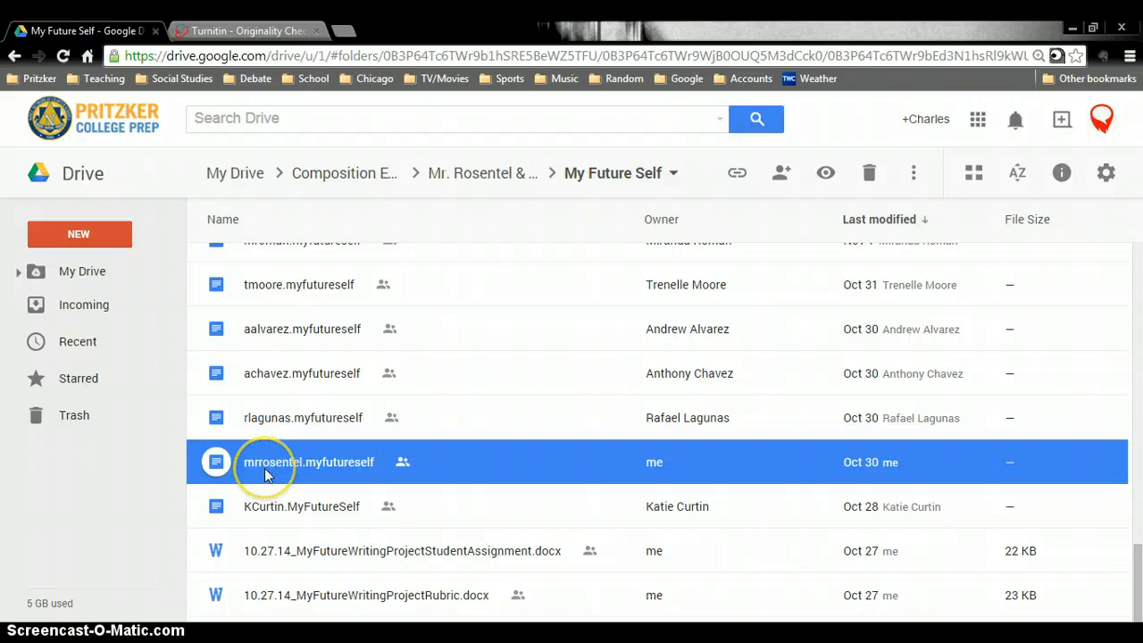
Open the mrrosentel.myfutureself essay from the My Future Self folder in Google Docs.
double_click(307, 461)
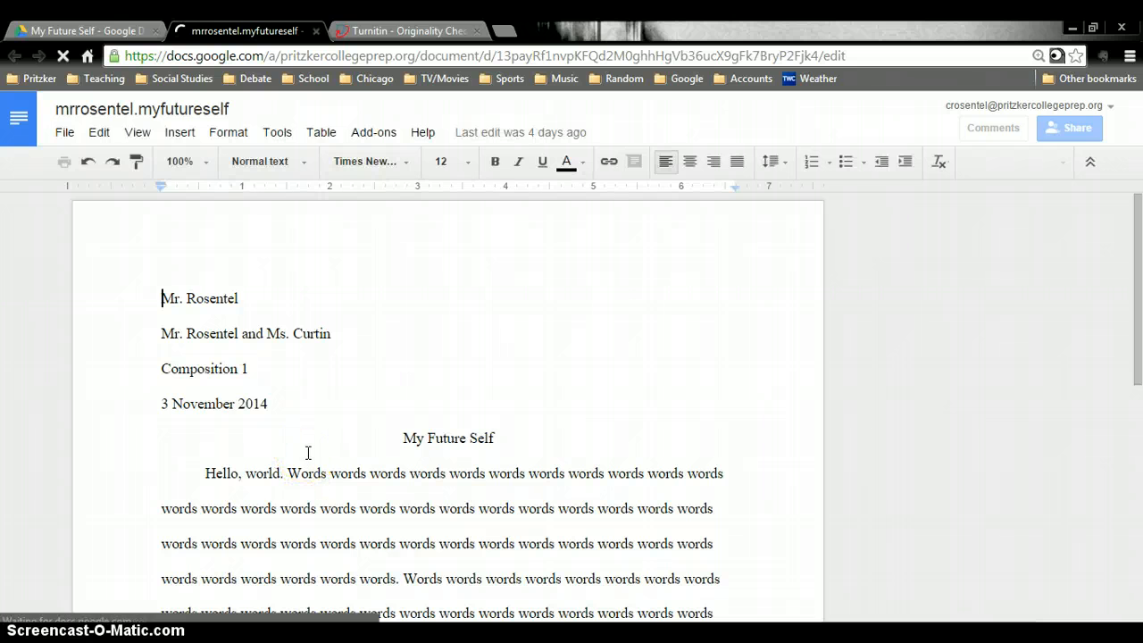
Replace the commented word with 'monotonous' and resolve both teacher comments.
scroll(down, 3)
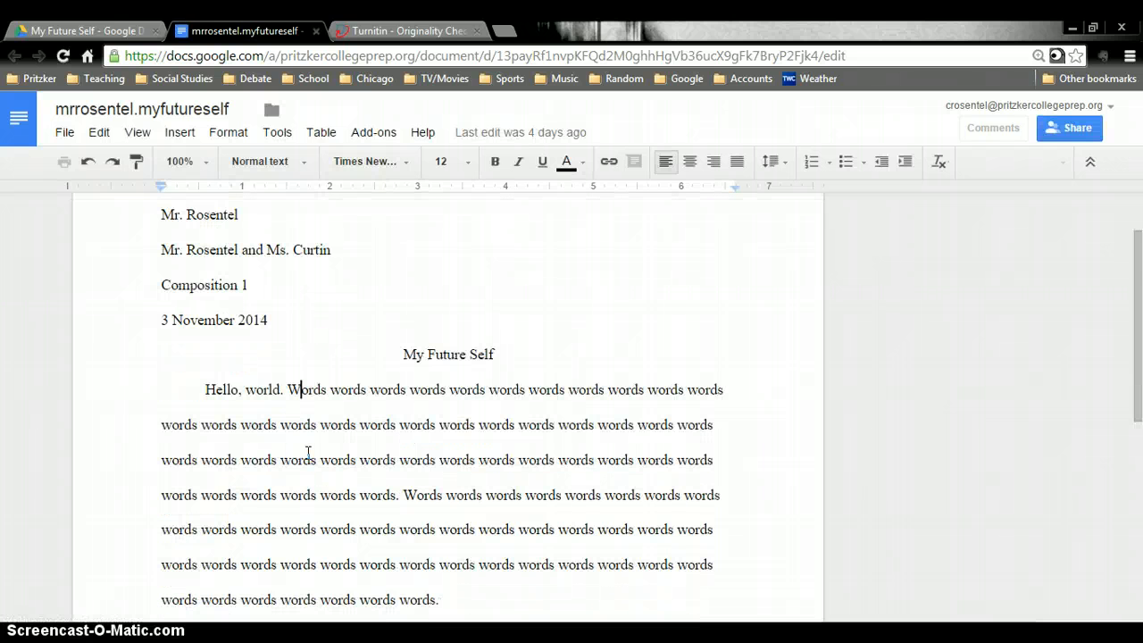
click(993, 128)
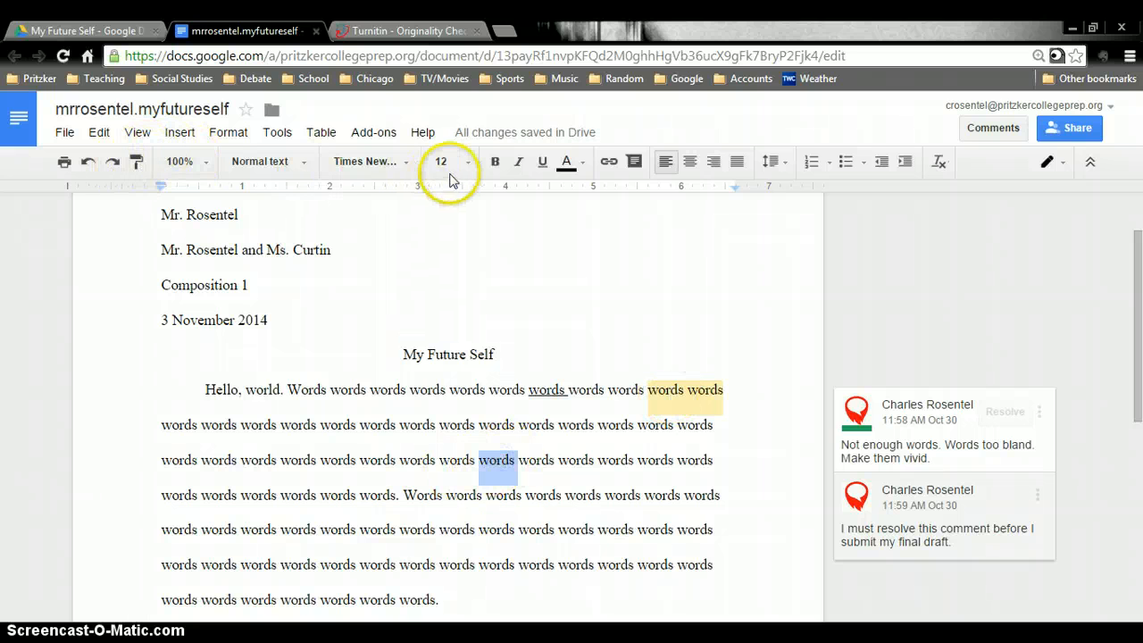
click(566, 160)
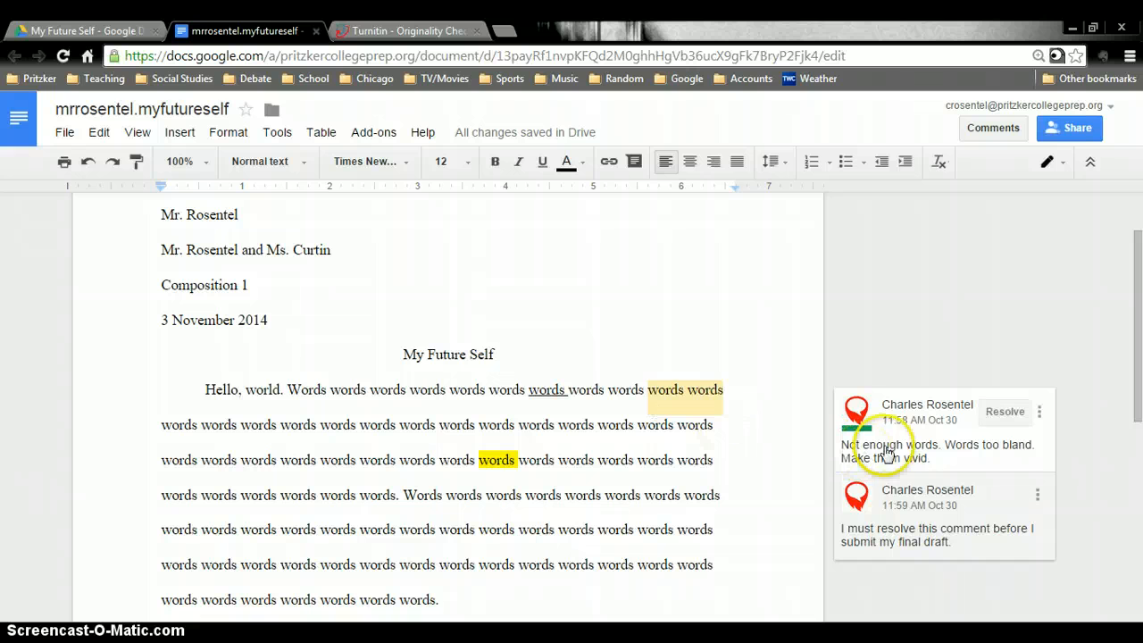
mouse_move(900, 461)
text(monotonou)
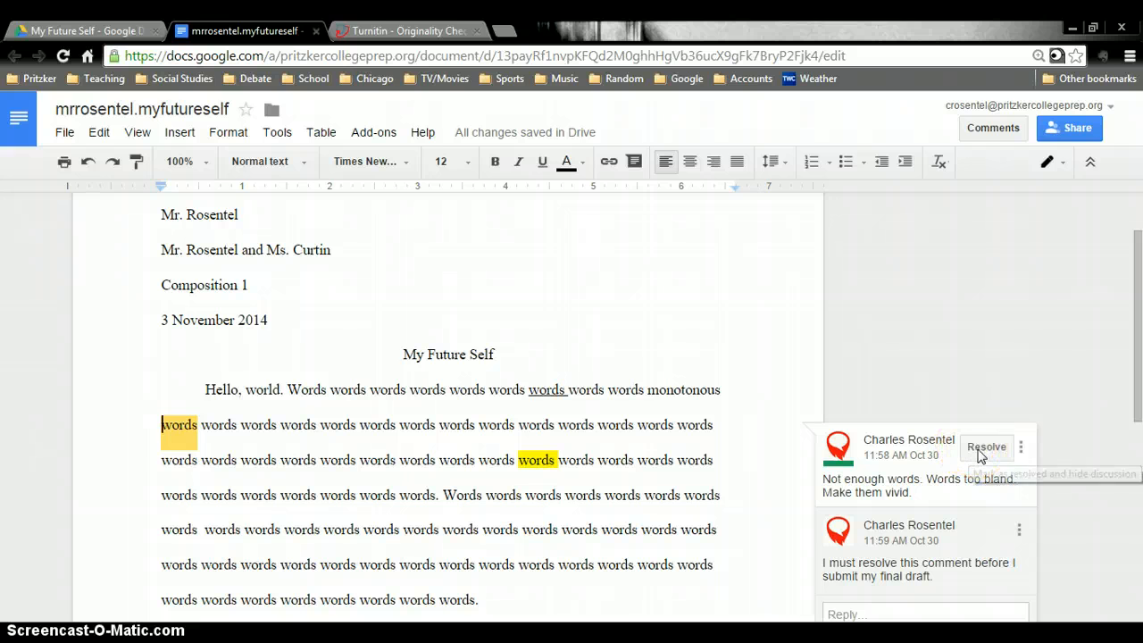
click(986, 446)
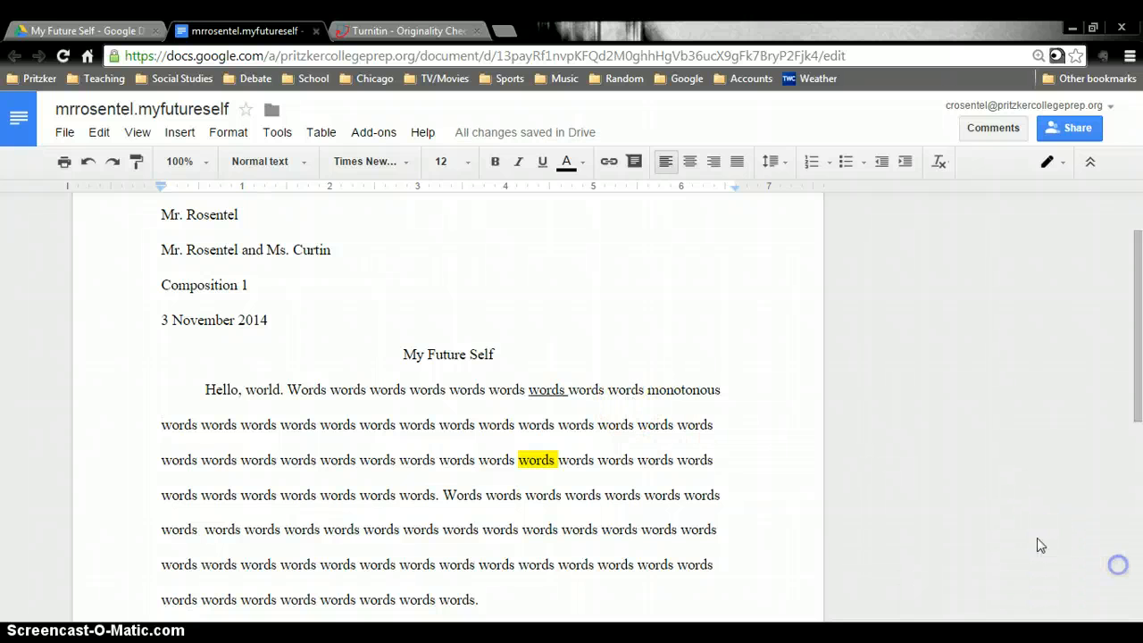
click(545, 391)
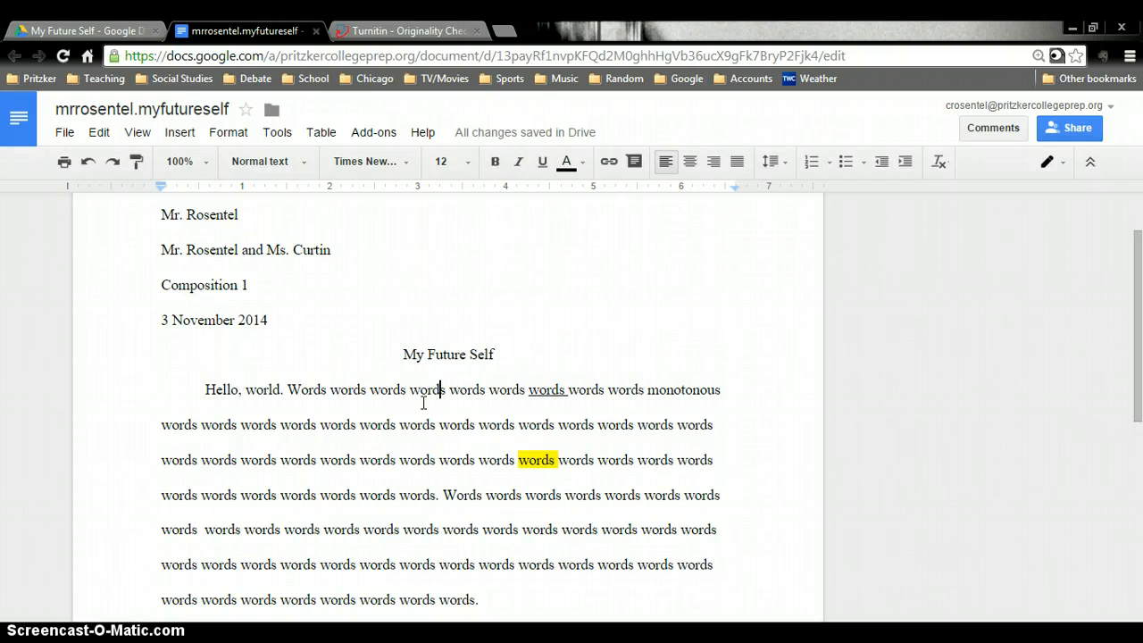
Select the whole essay and clear all underlining and yellow highlighting from it.
key(ctrl+a)
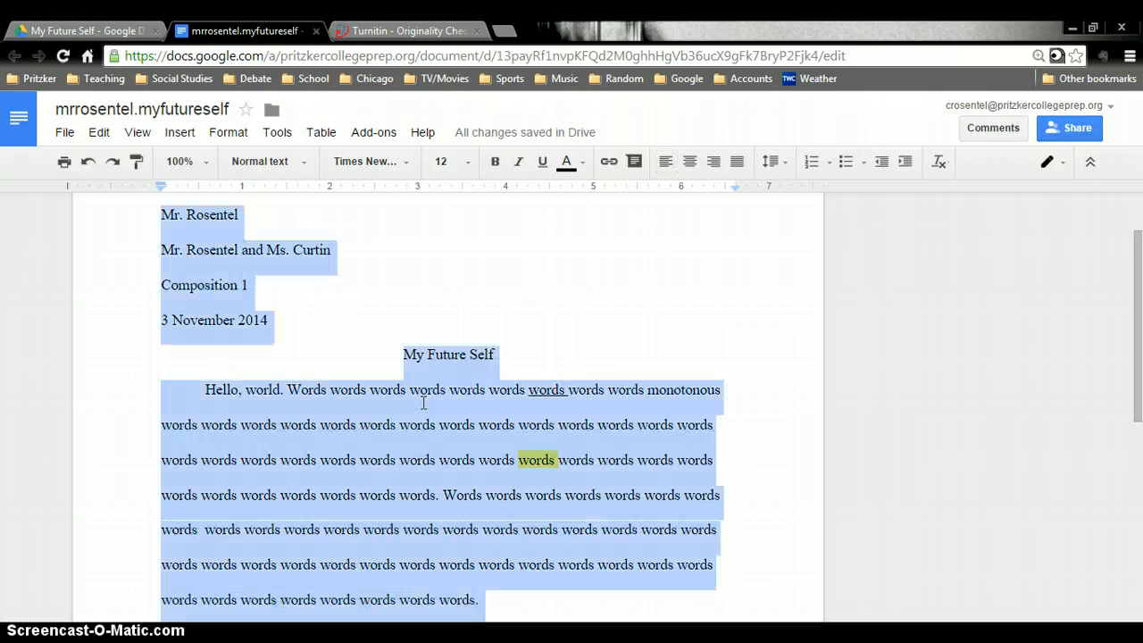
mouse_move(525, 200)
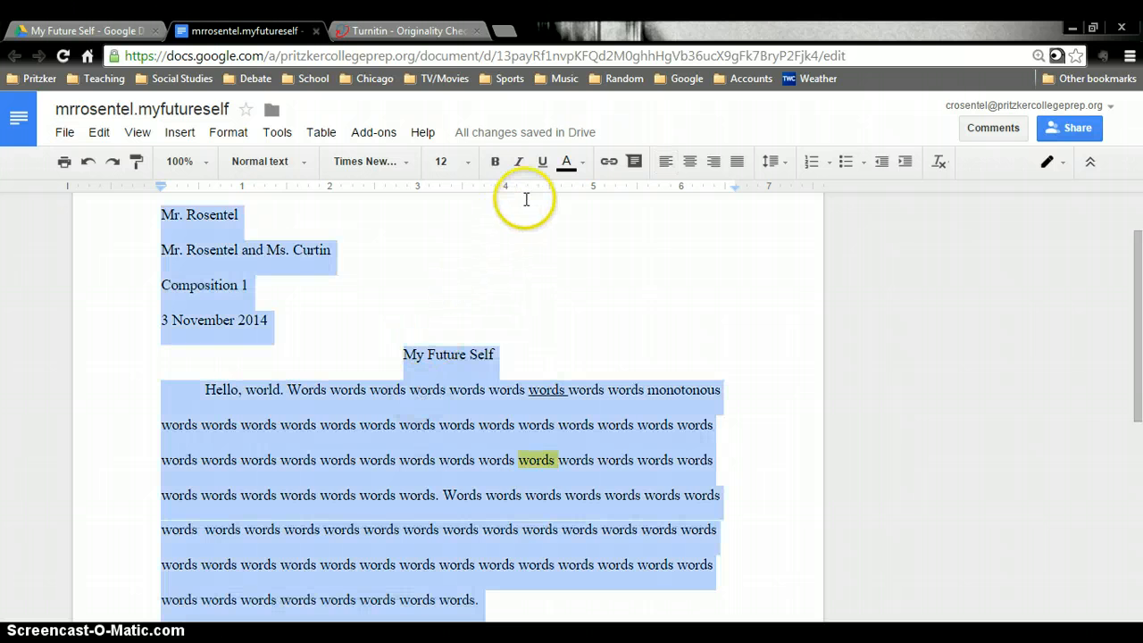
mouse_move(543, 160)
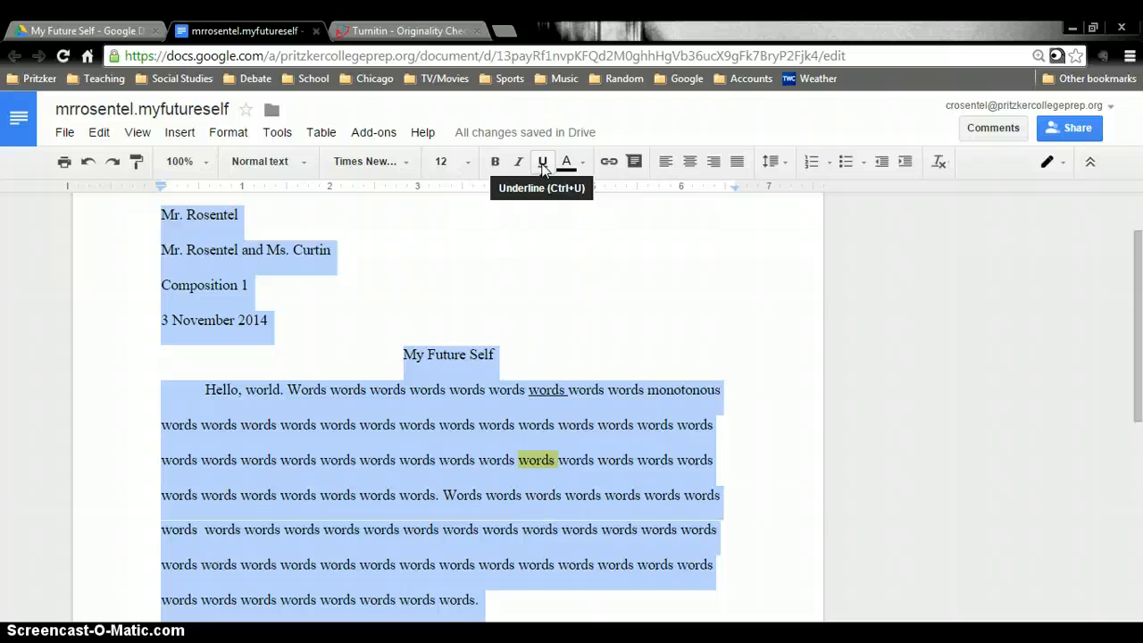
click(543, 160)
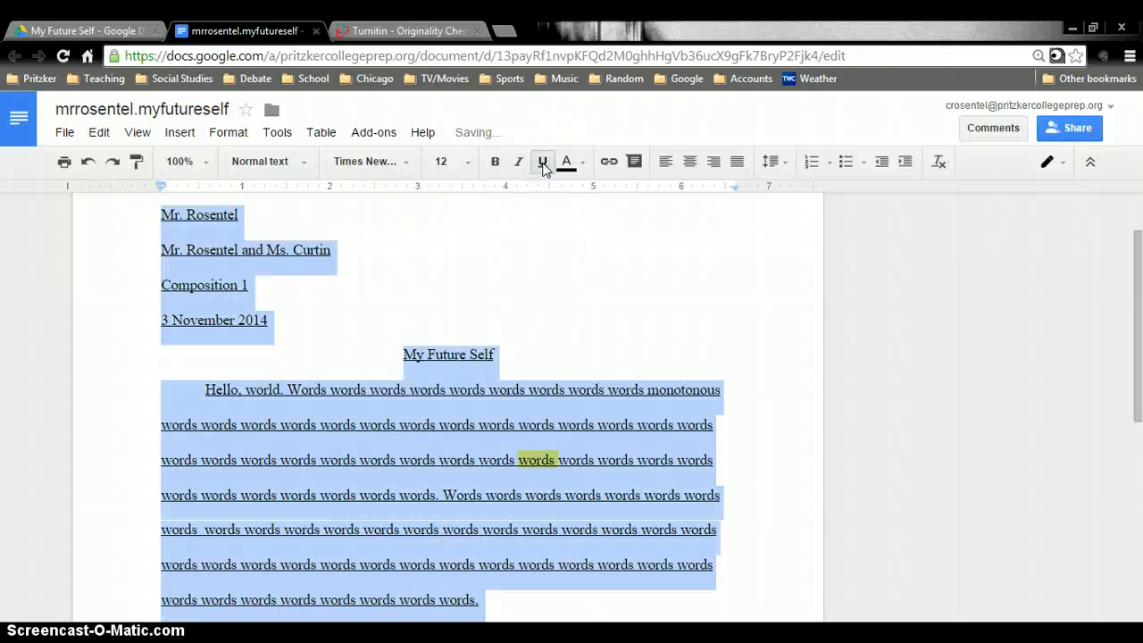
click(543, 160)
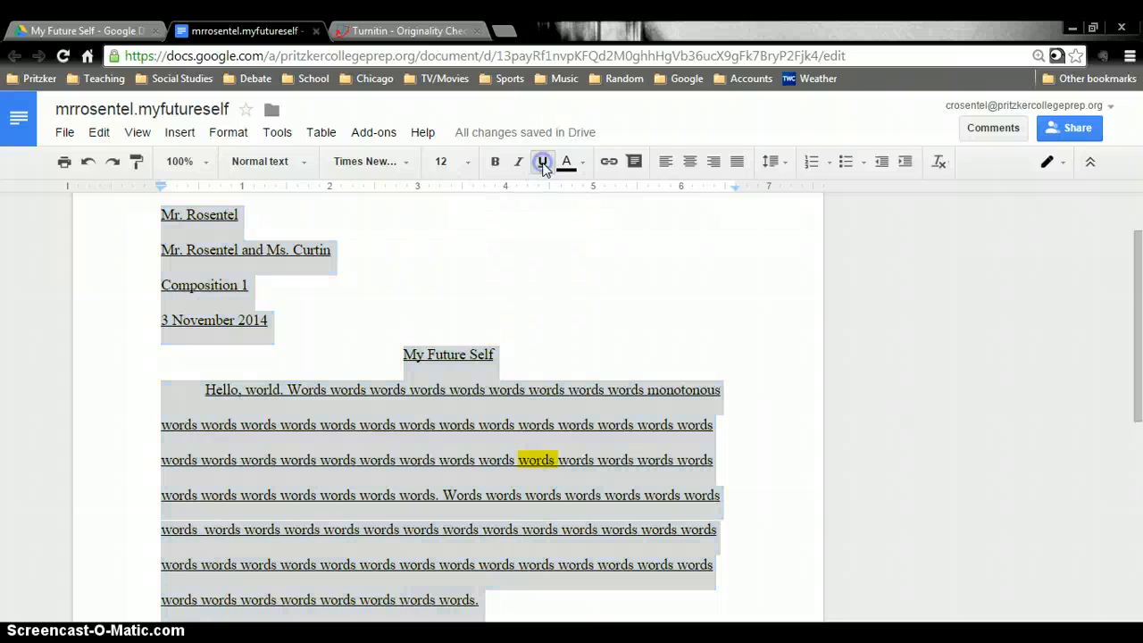
click(543, 161)
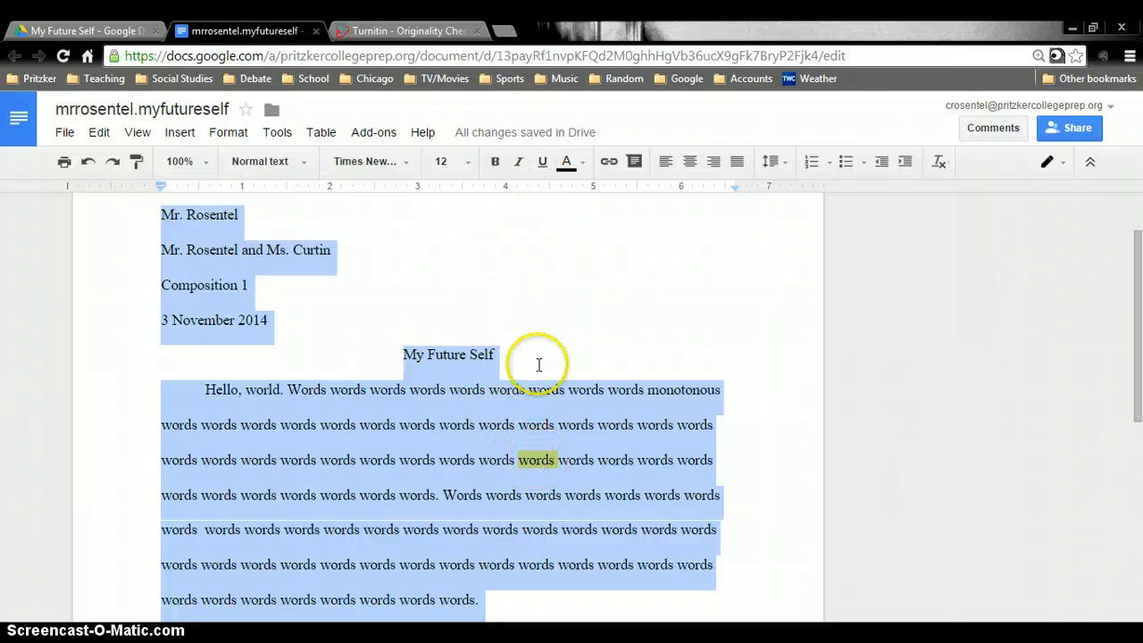
click(568, 160)
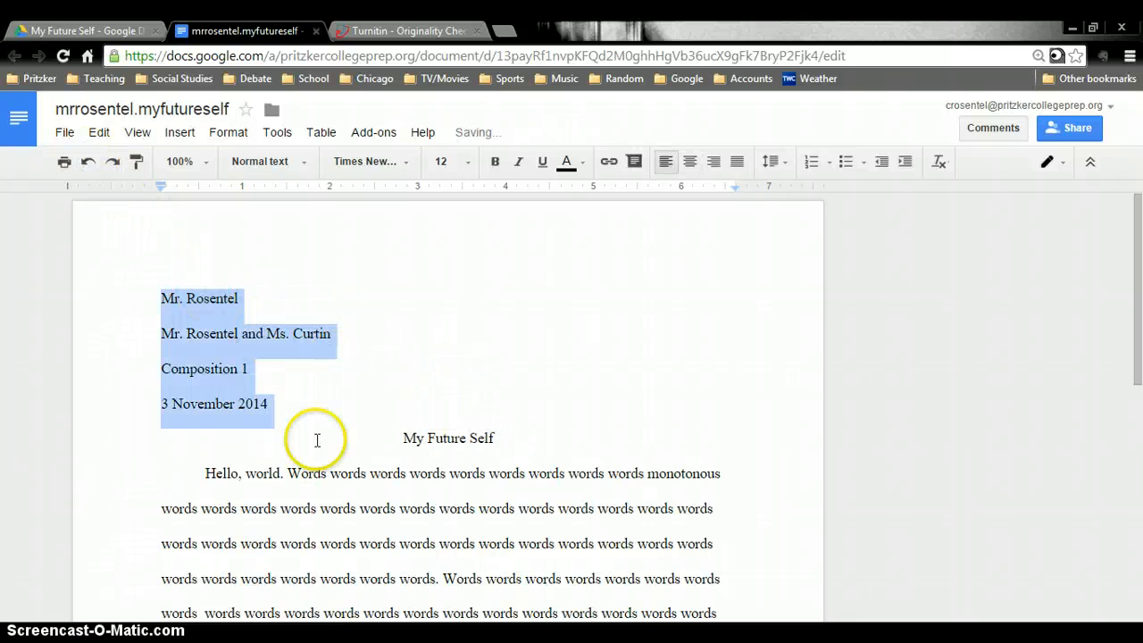
click(205, 473)
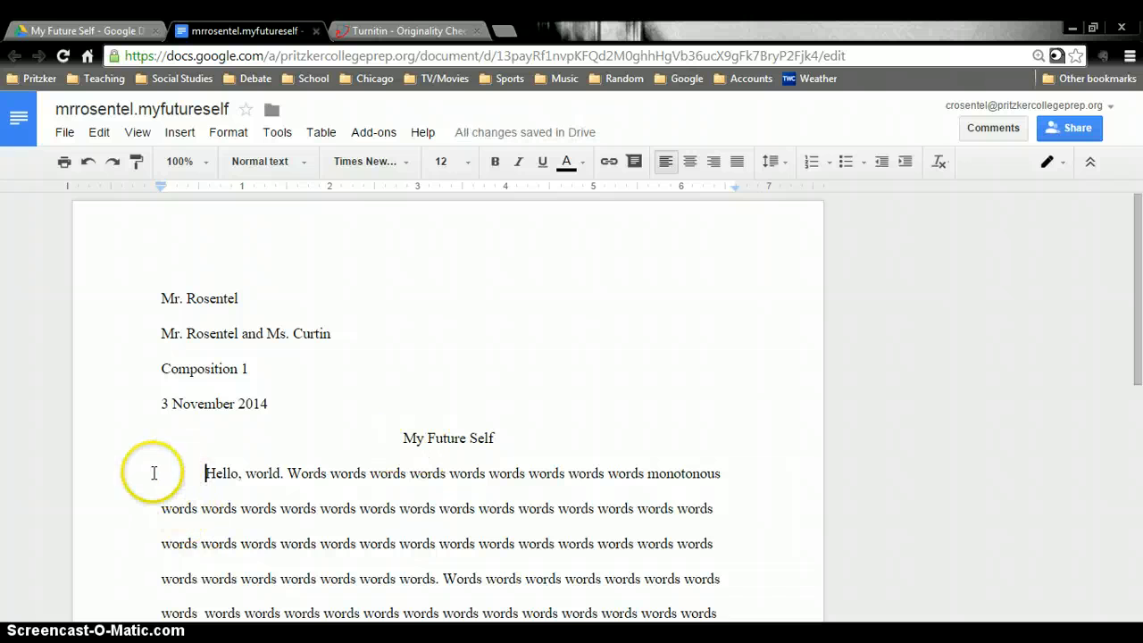
Leave the cleaned essay and switch to the Turnitin browser tab.
scroll(down, 3)
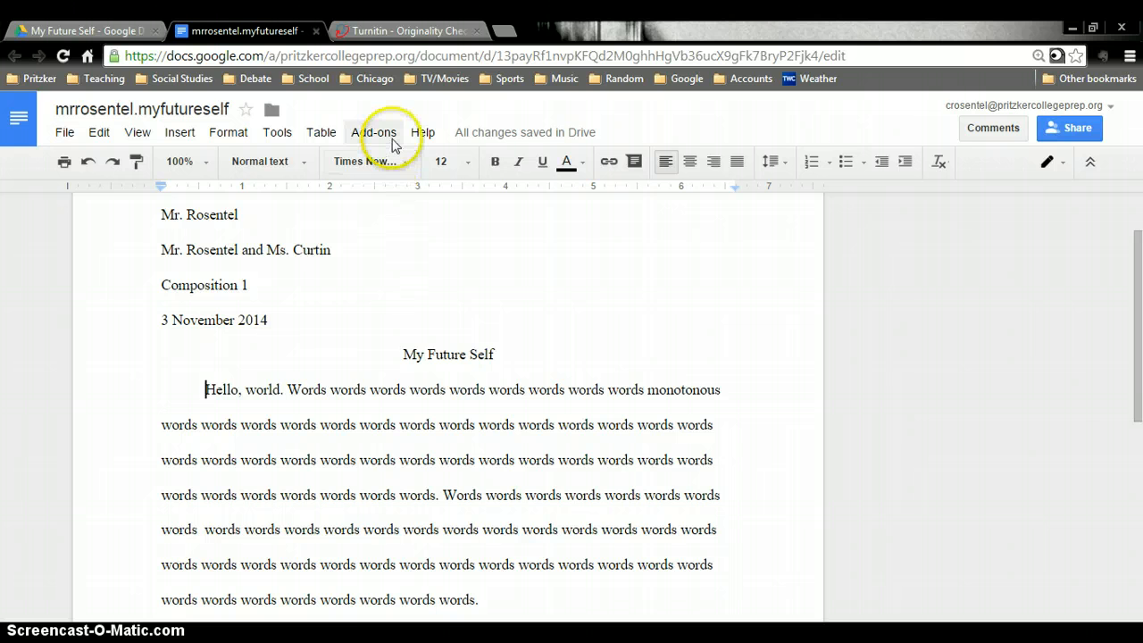
click(408, 30)
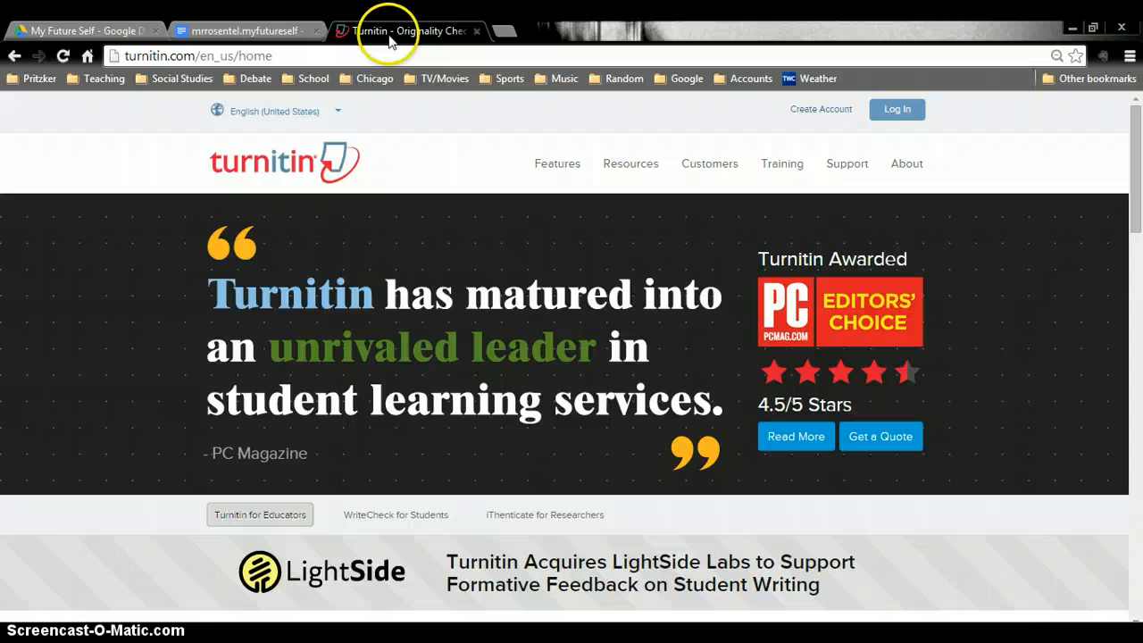
Log in to Turnitin with the account password to reach the student homepage of classes.
click(896, 109)
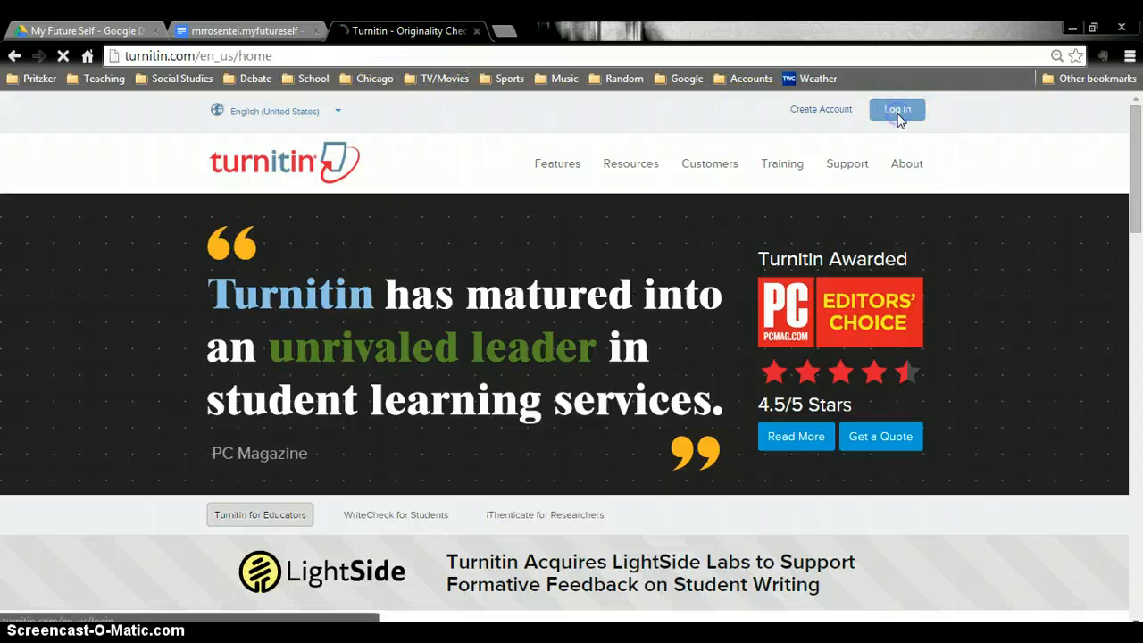
click(896, 109)
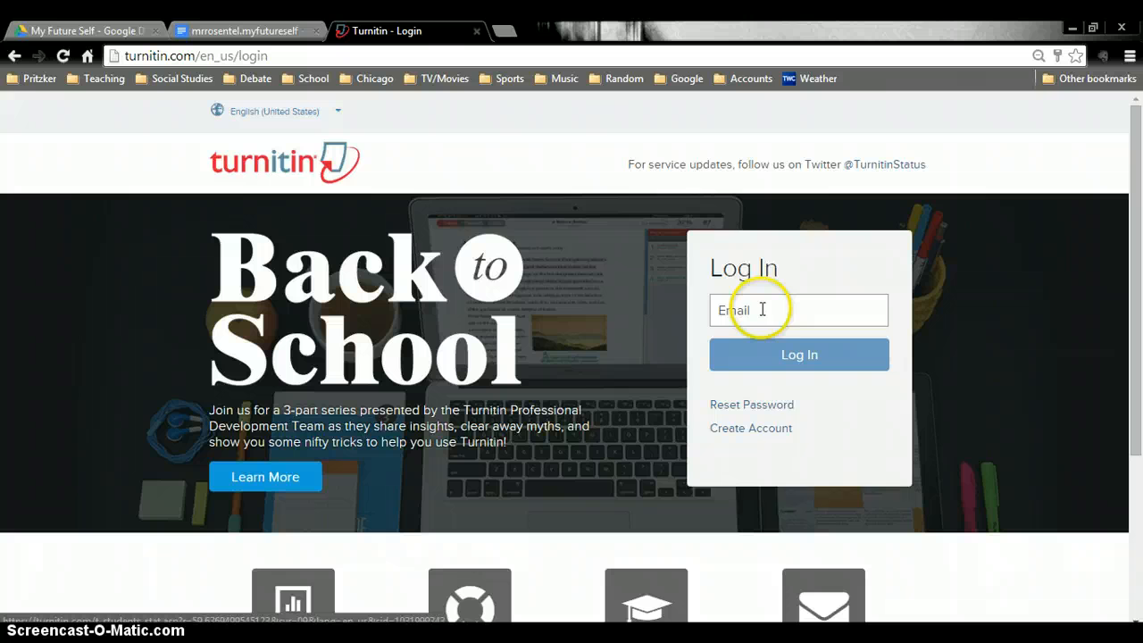
click(798, 311)
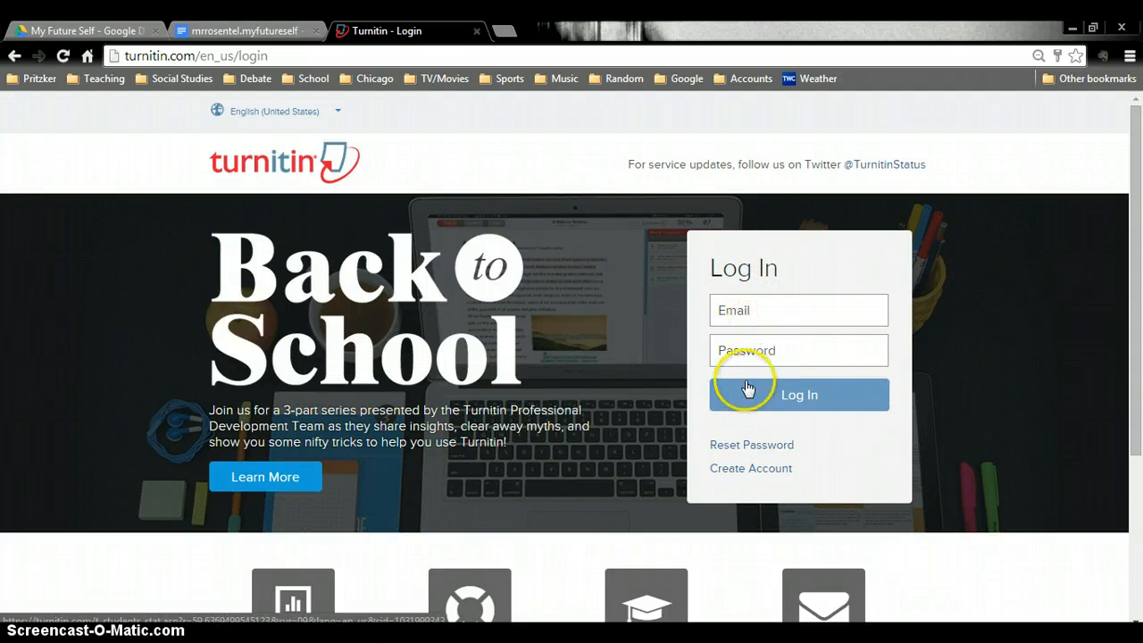
click(798, 311)
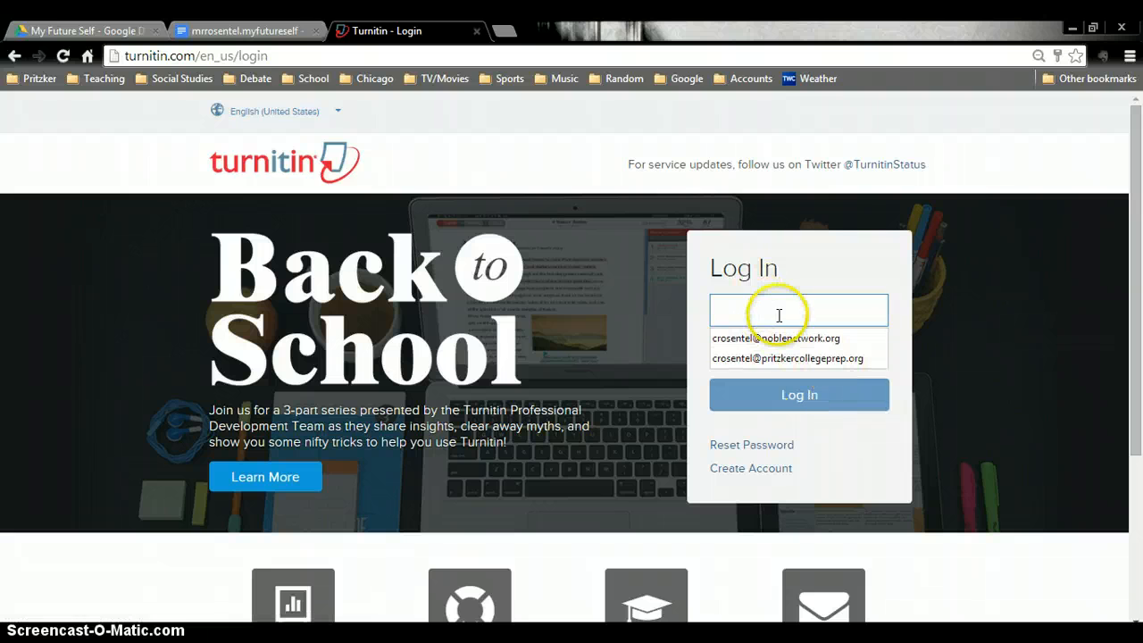
click(775, 337)
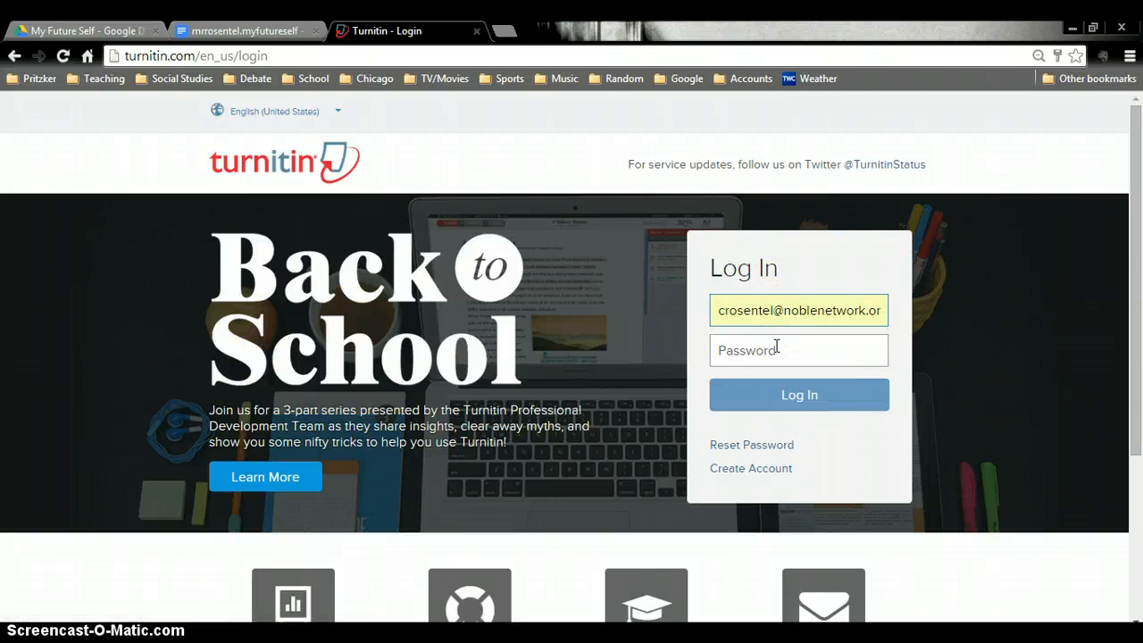
click(800, 394)
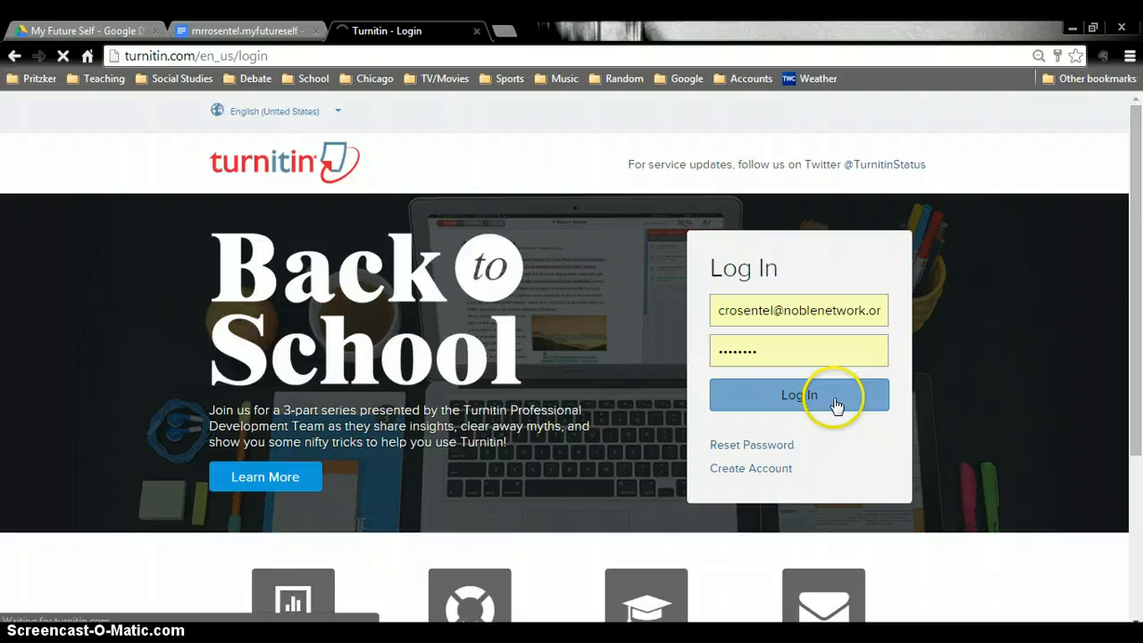
click(798, 395)
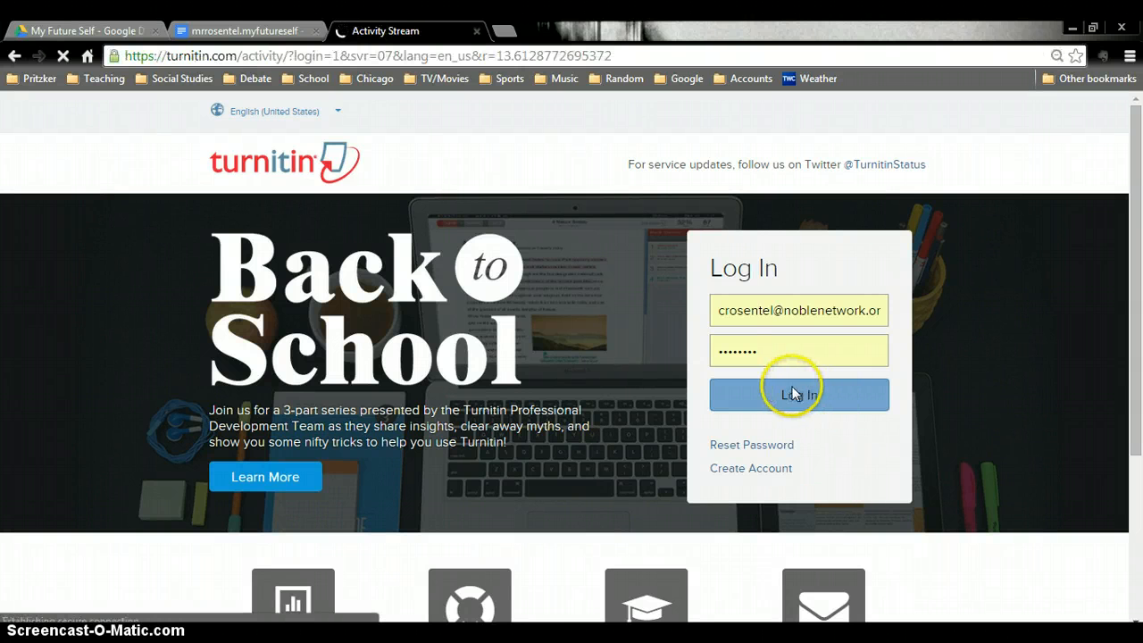
click(798, 395)
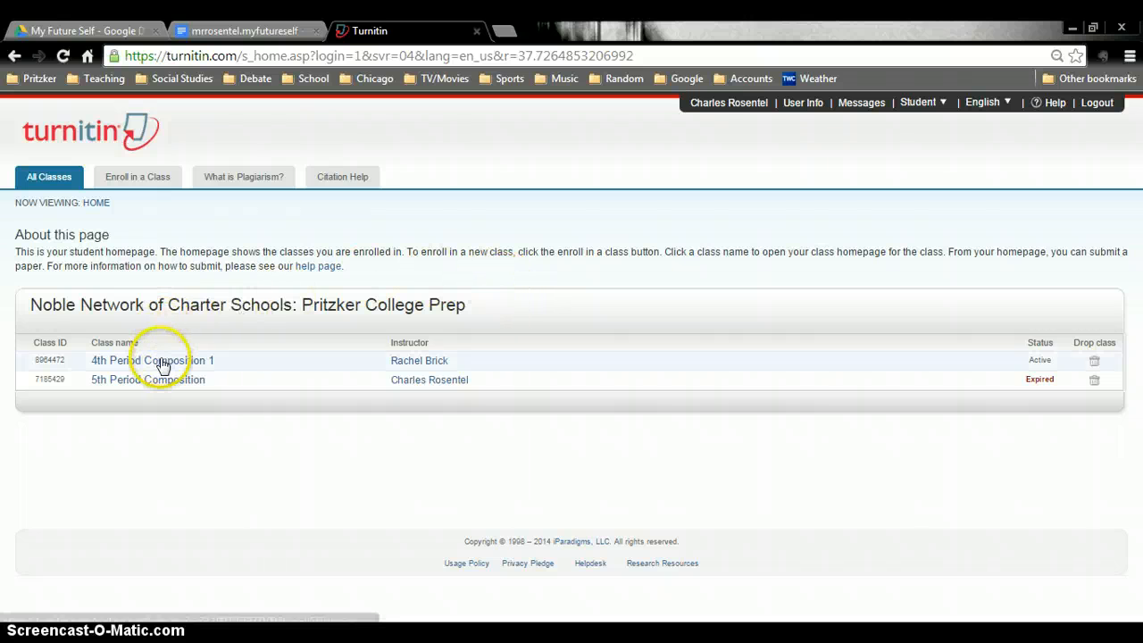
mouse_move(420, 366)
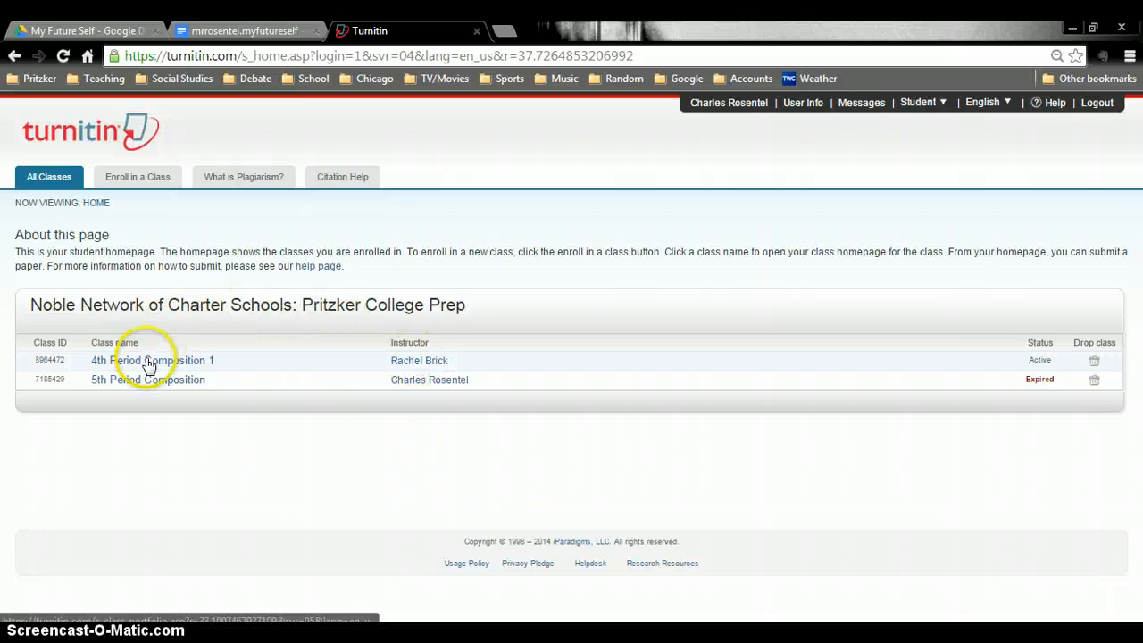
In 4th Period Composition 1, start resubmitting My Future Self and agree to replace the earlier submission.
click(150, 361)
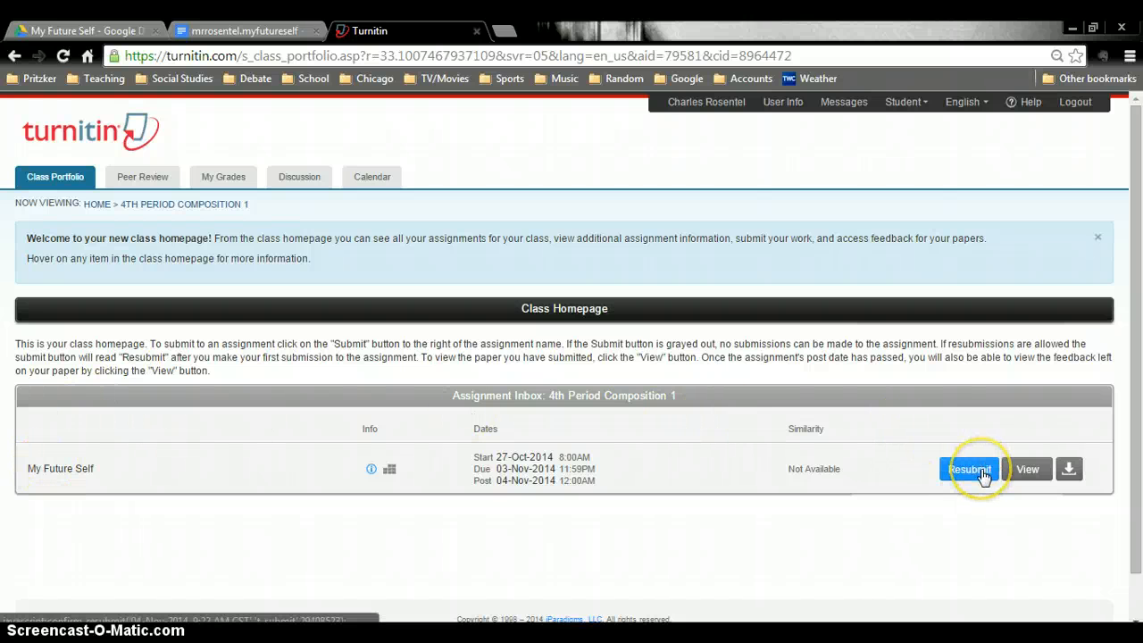
mouse_move(968, 468)
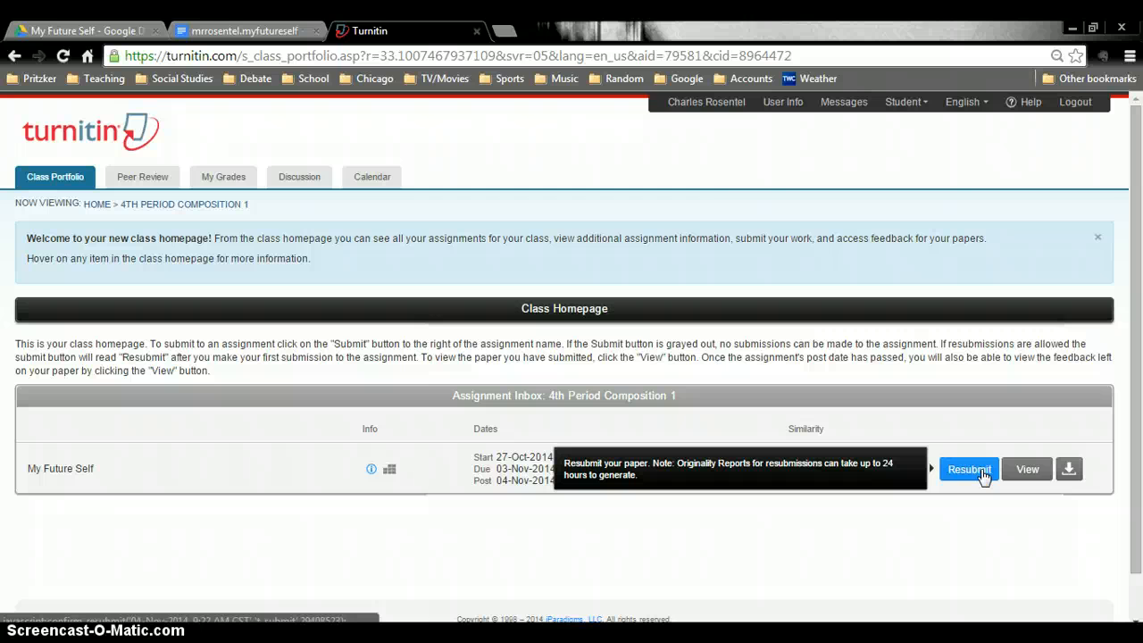
click(968, 468)
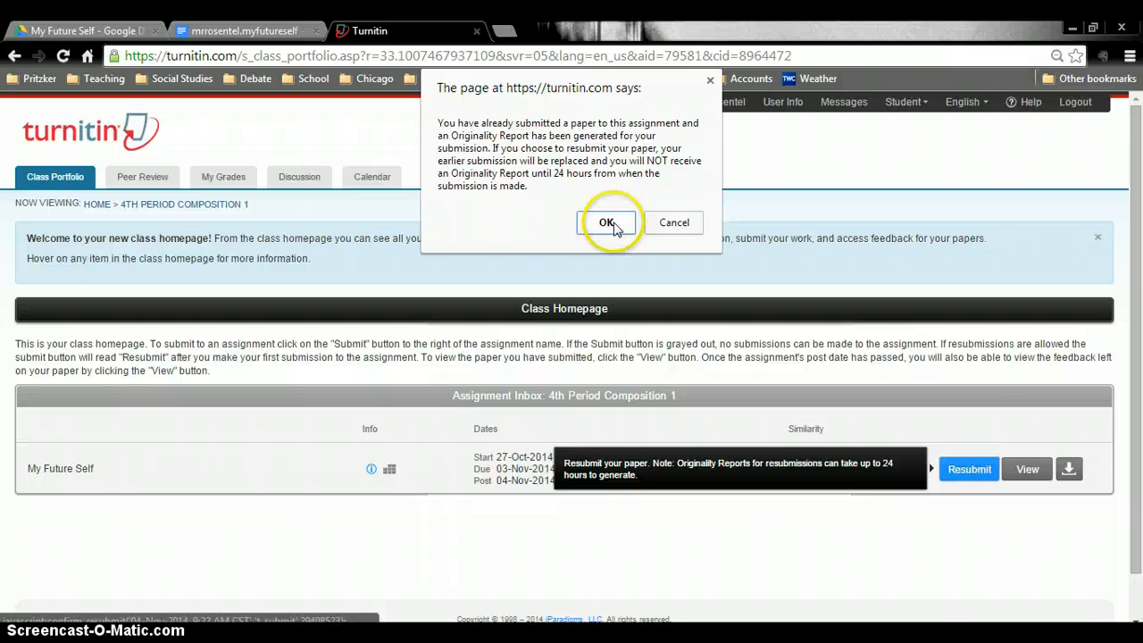
click(607, 221)
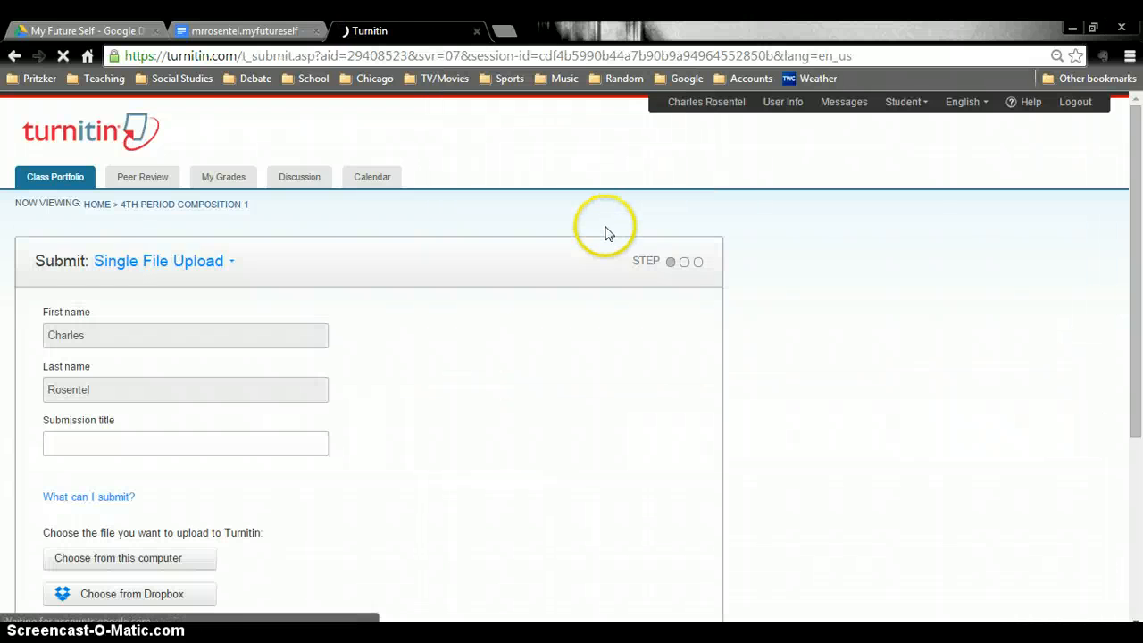
Fill in the submission title 'Mr. Rosentel's My Future Self'.
click(186, 443)
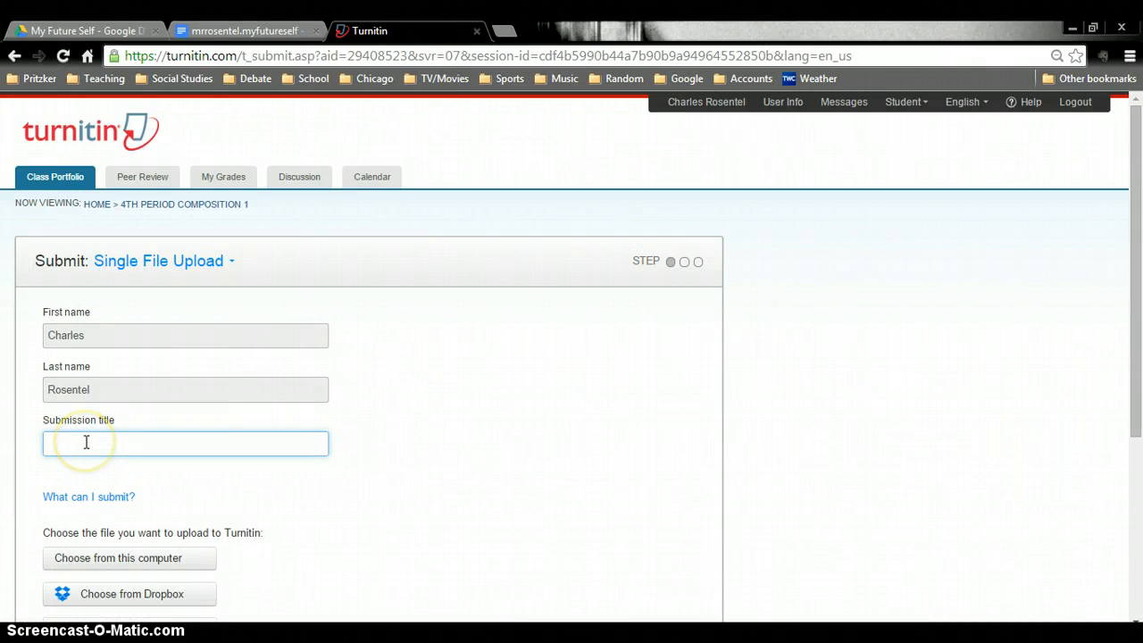
text(Mr. Rosentel's My F)
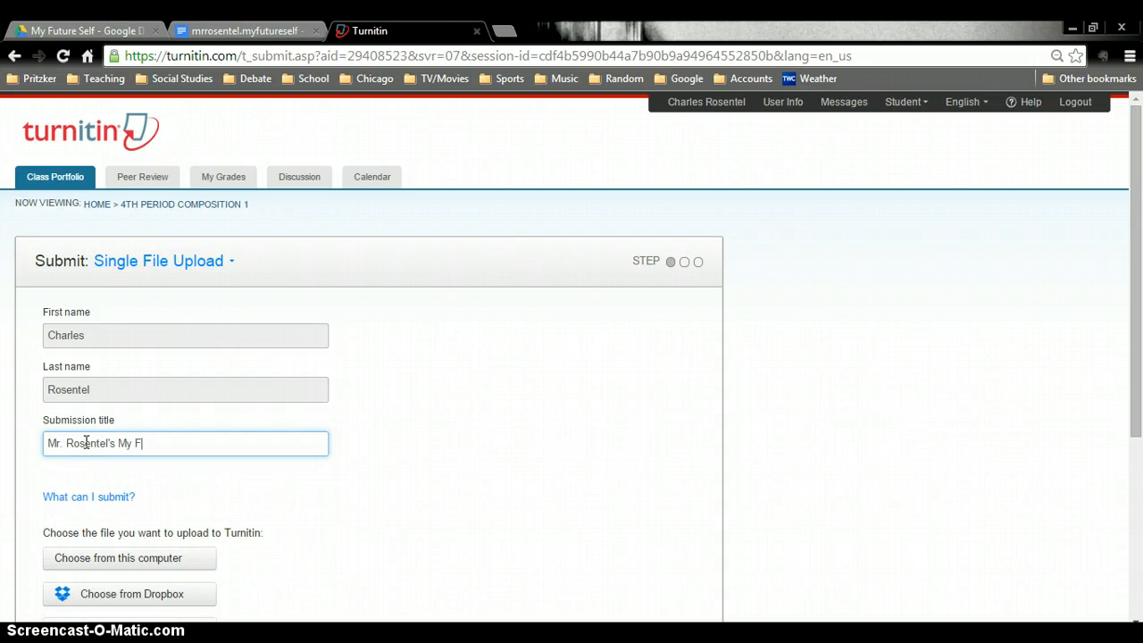
text(uture Self)
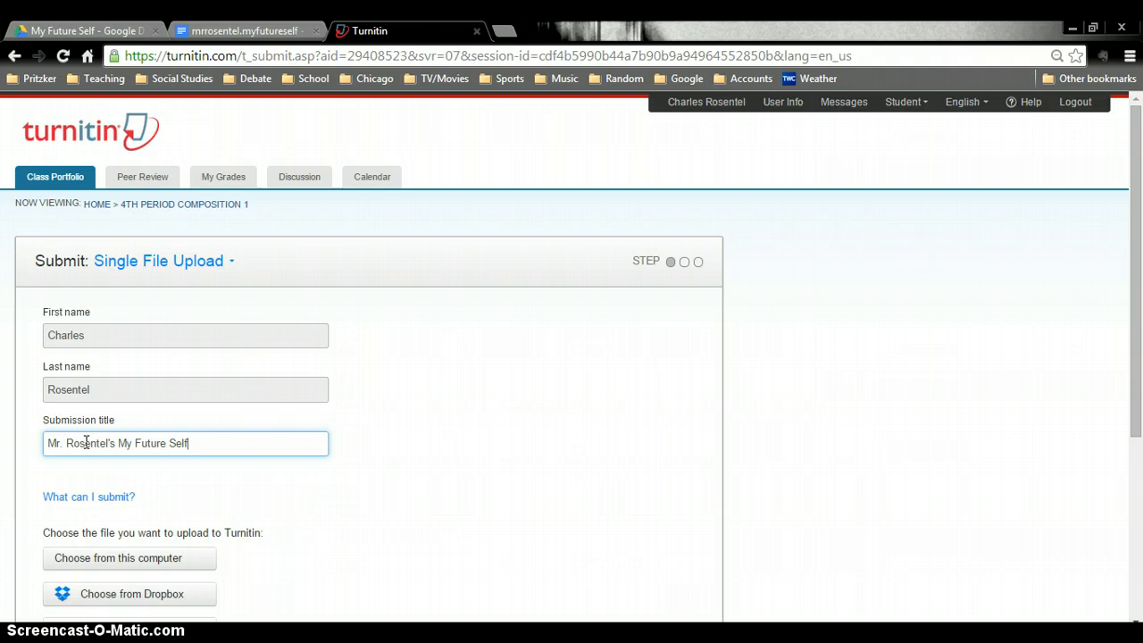
scroll(down, 3)
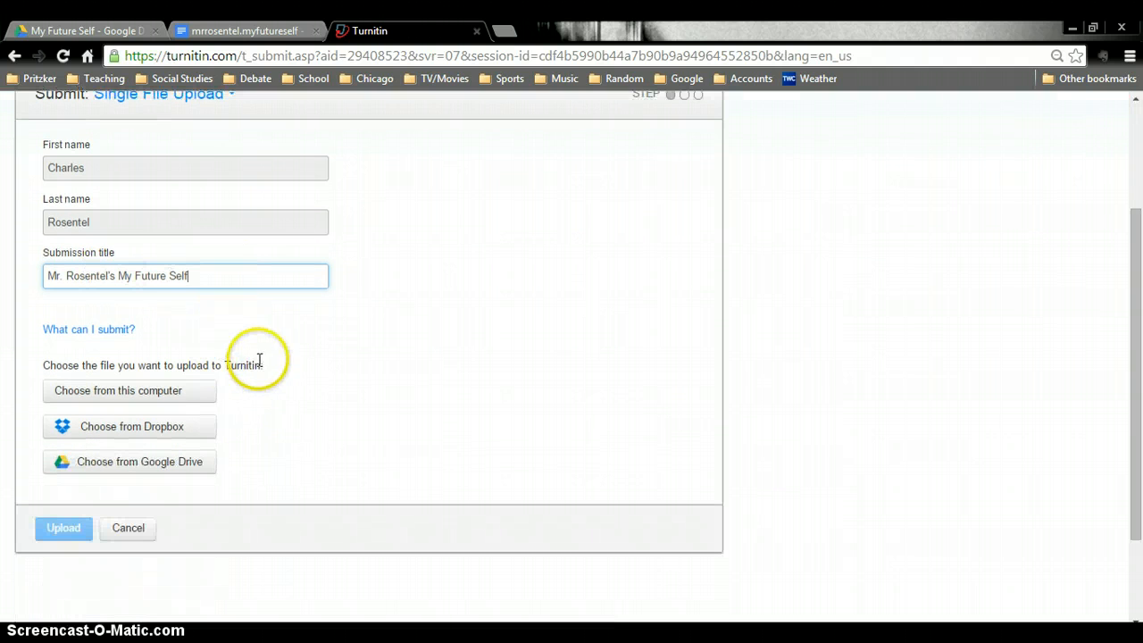
mouse_move(282, 368)
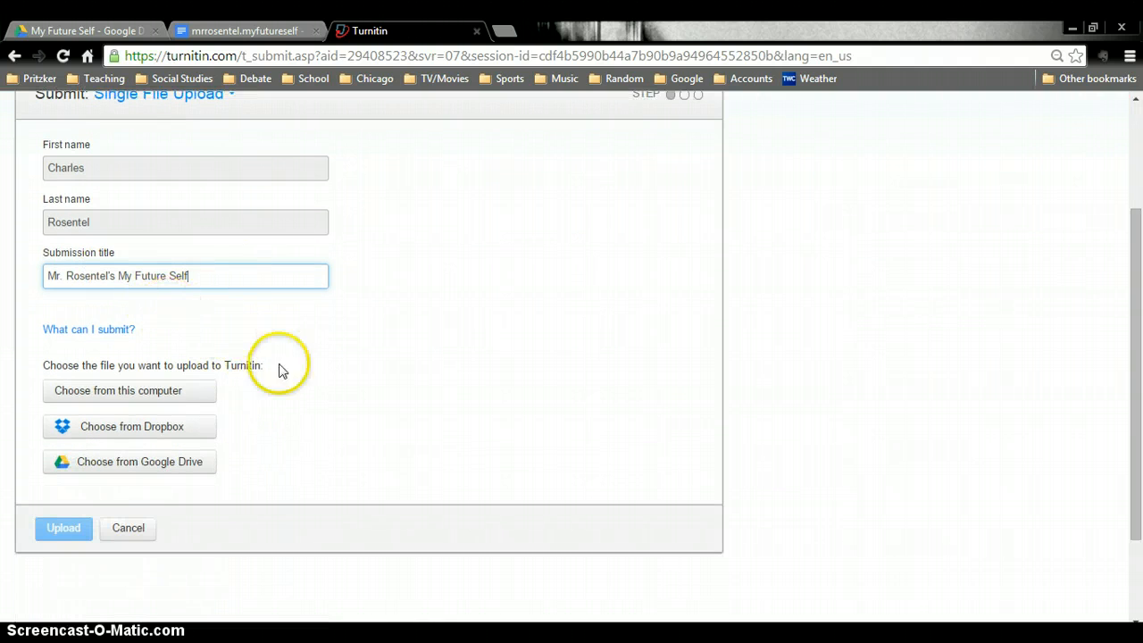
Choose to upload from Google Drive using the school Google account.
click(139, 461)
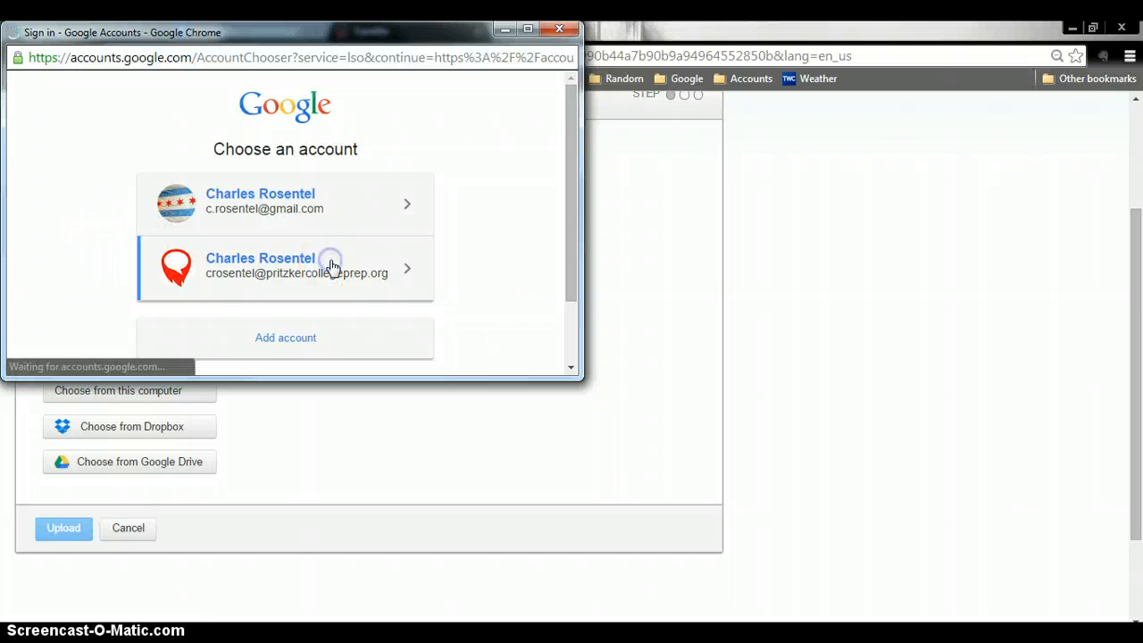
click(286, 268)
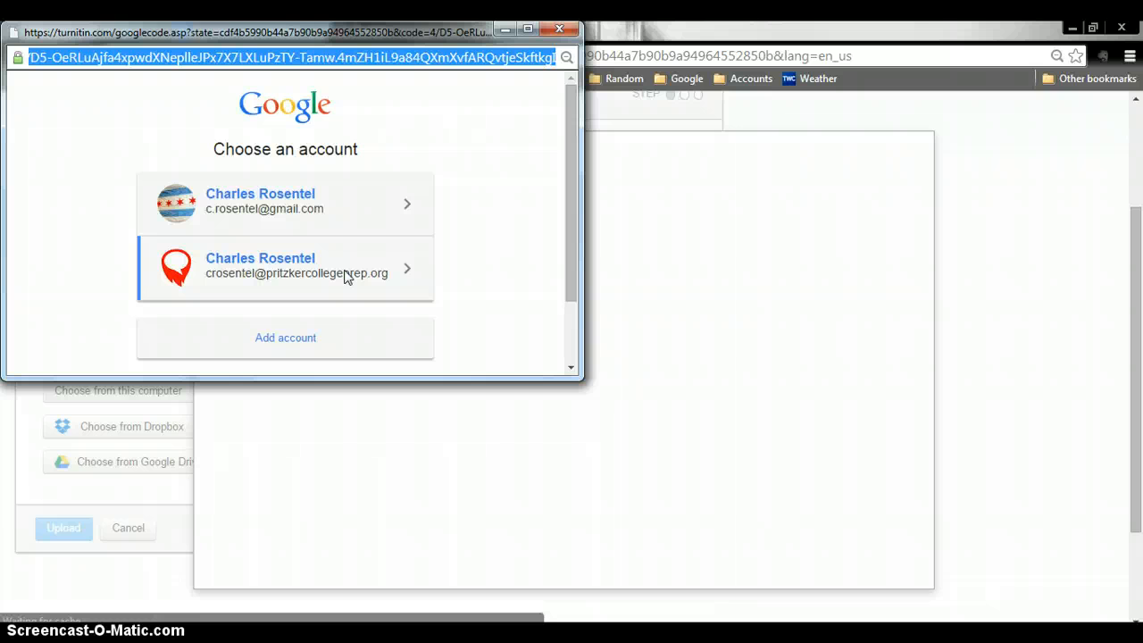
click(286, 267)
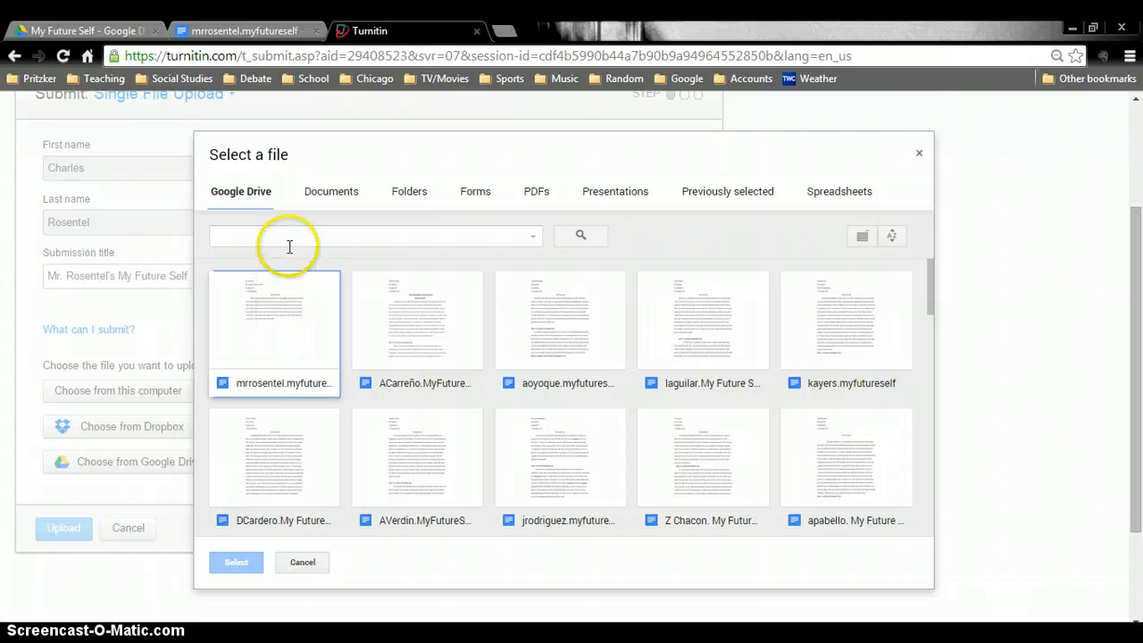
Search for 'mrr', select the mrrosentel.myfutureself file and upload it.
text(mrro)
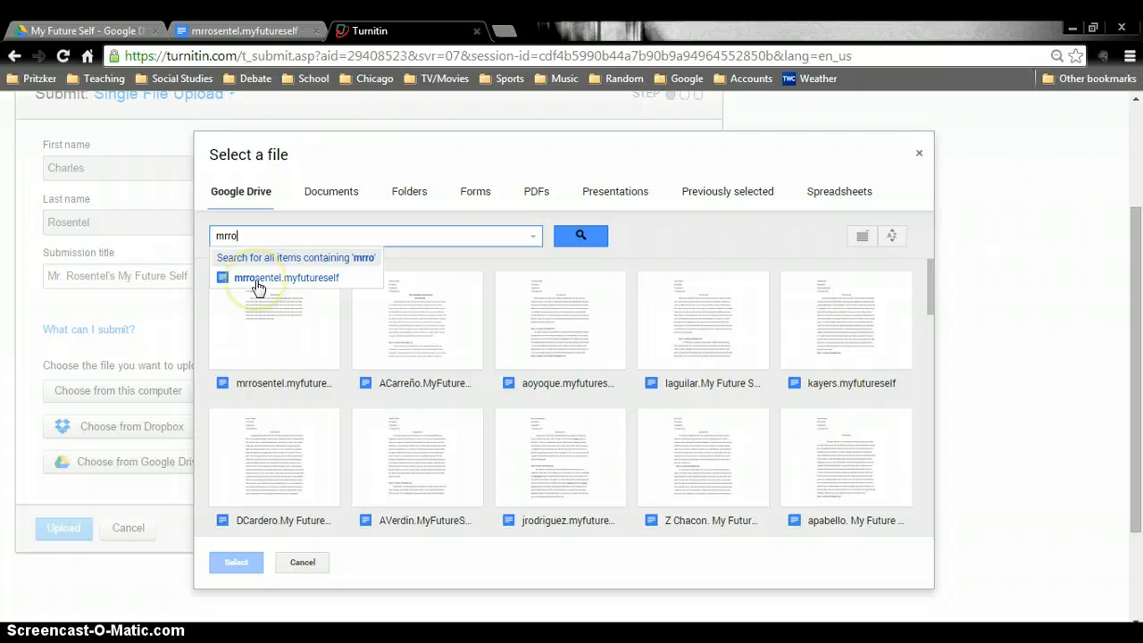
click(286, 277)
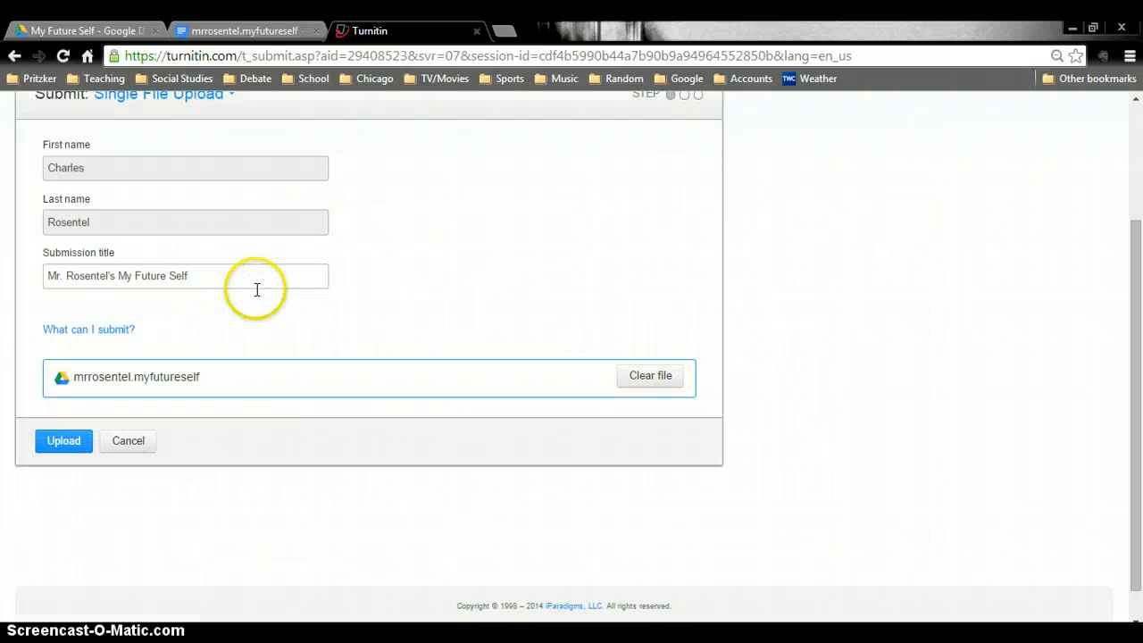
click(64, 439)
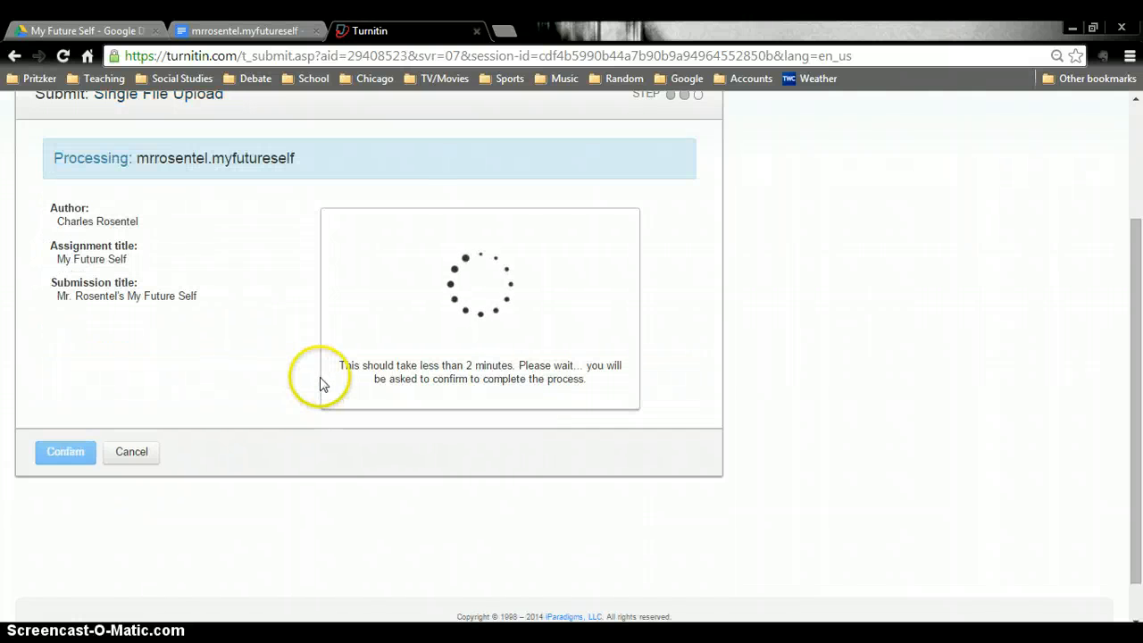
mouse_move(287, 378)
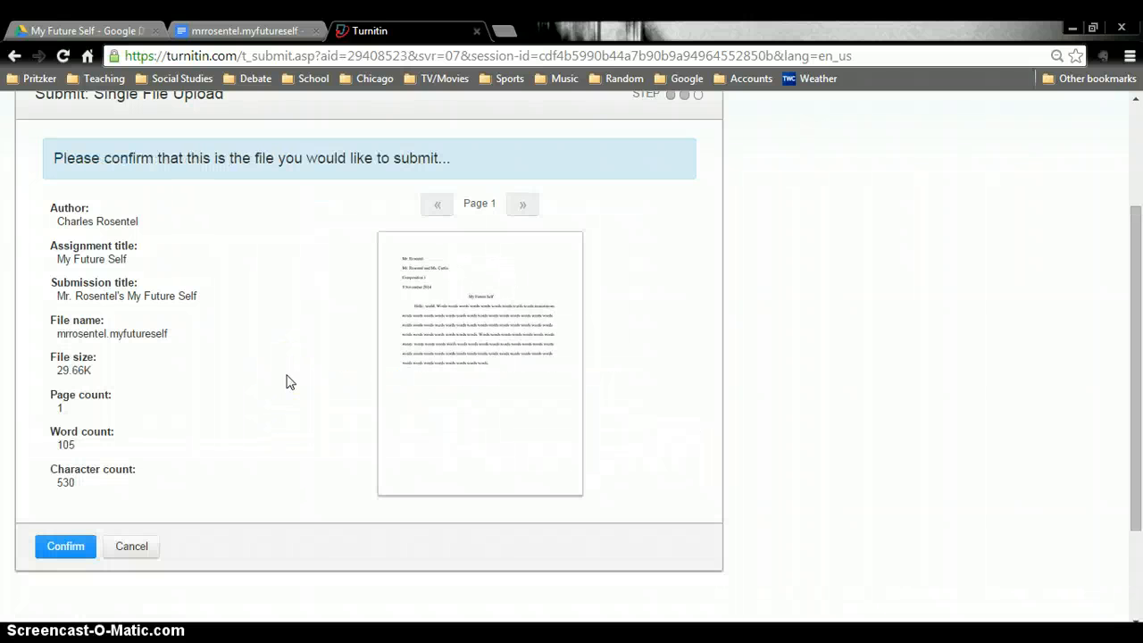
mouse_move(463, 347)
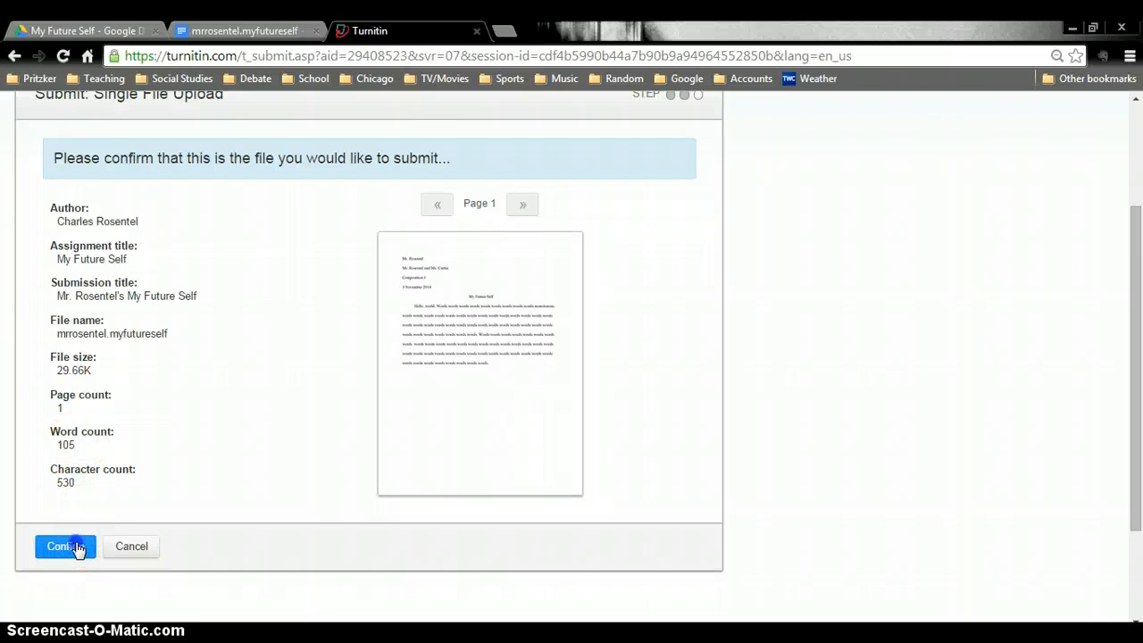
Confirm the previewed file to complete the submission and show the digital receipt.
click(64, 546)
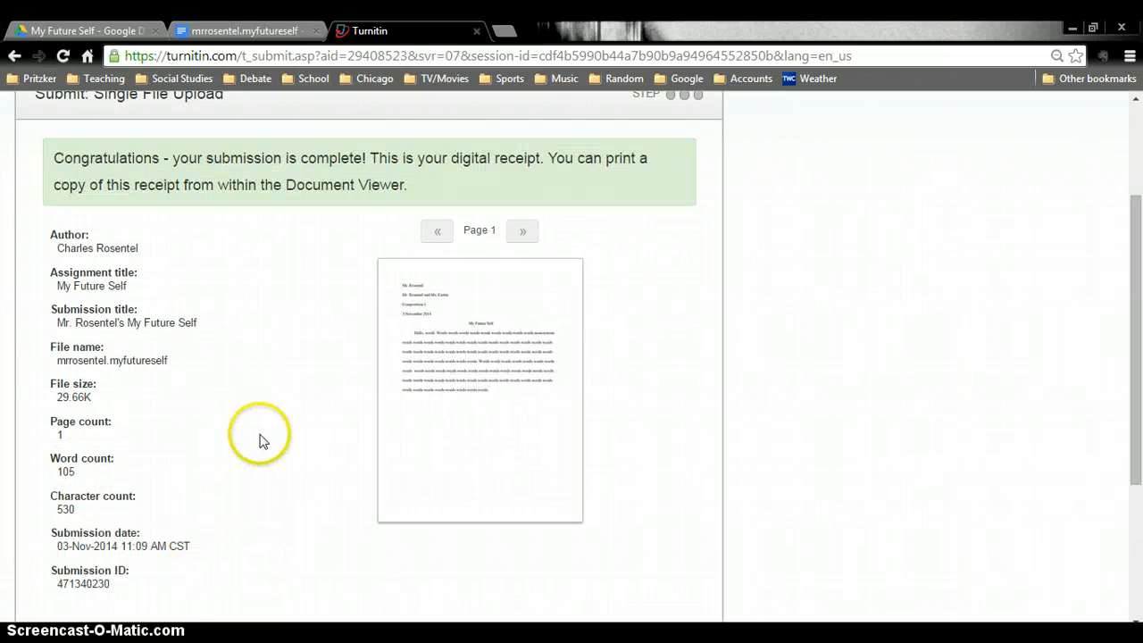